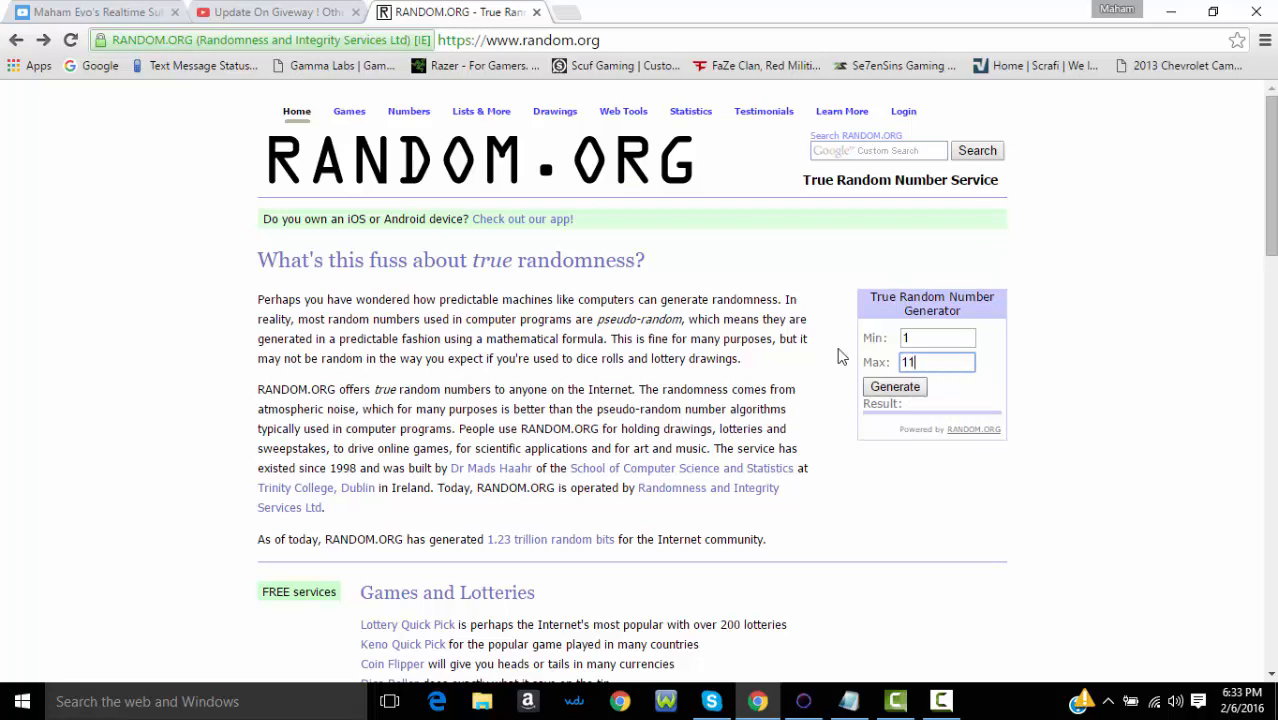
- Switch to the 'Update On Giveaway' YouTube video page with its 12 comments
click(270, 12)
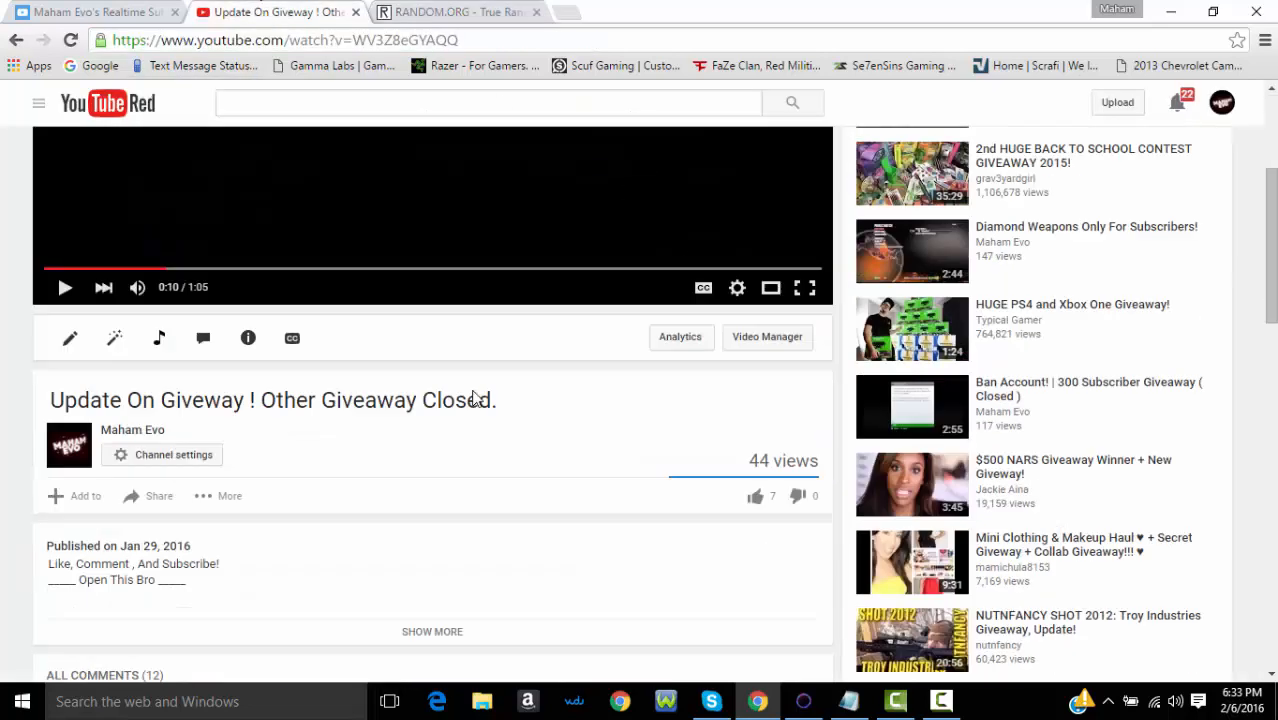
mouse_move(390, 440)
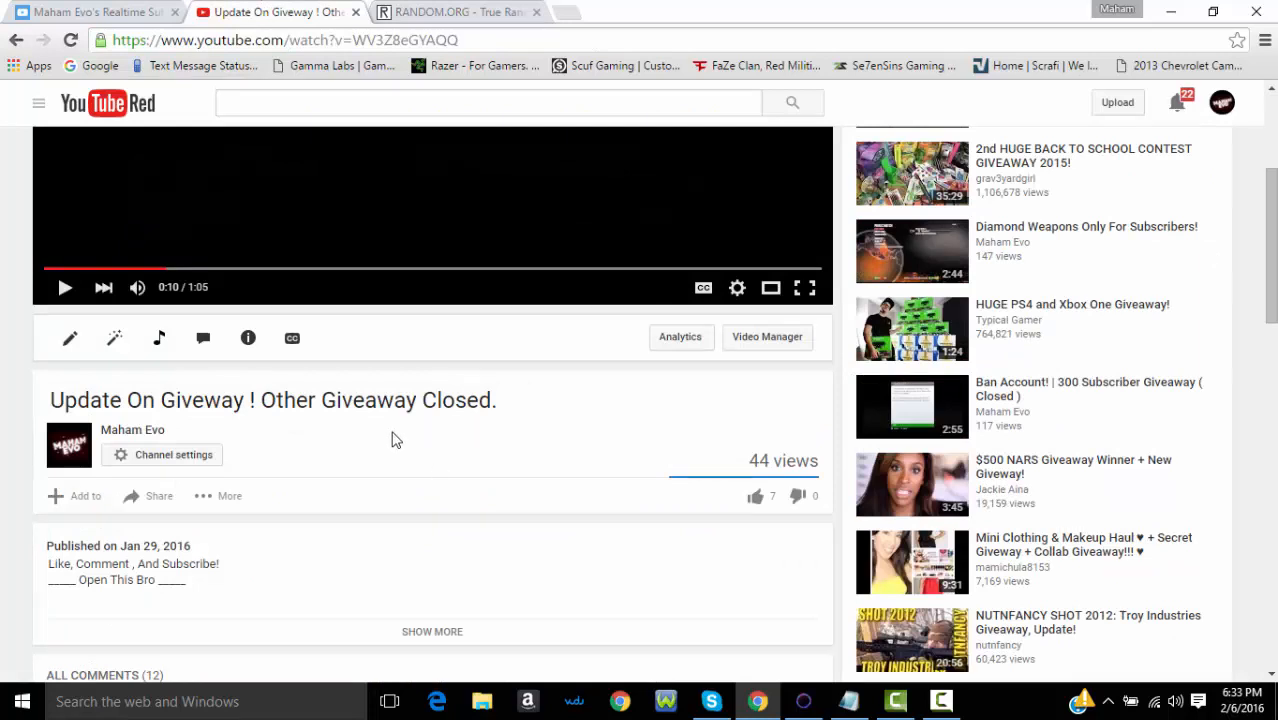
mouse_move(344, 480)
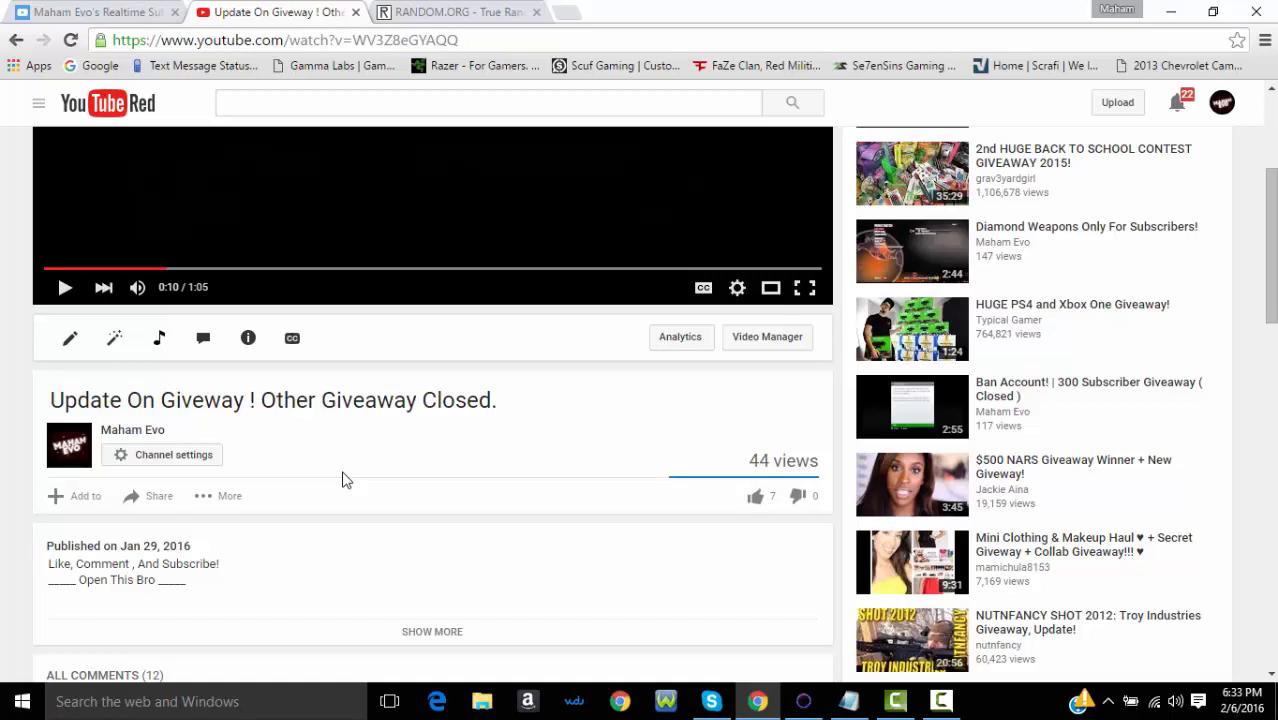
scroll(down, 3)
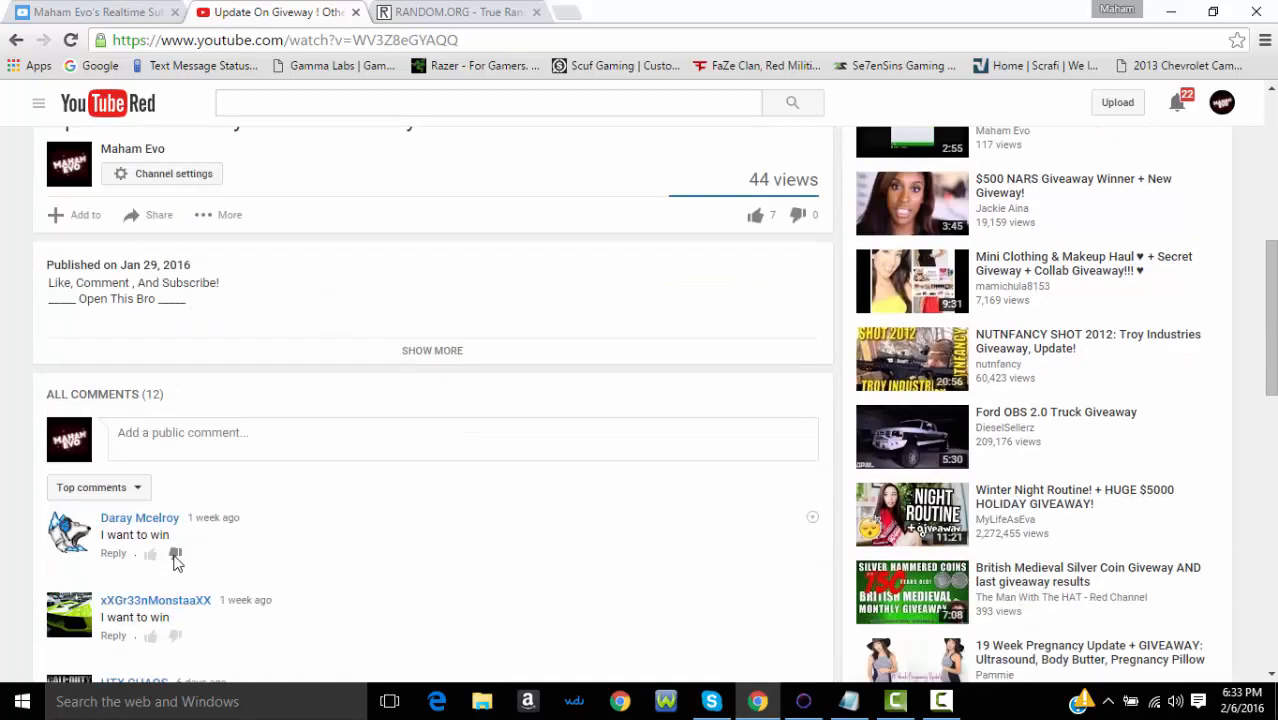
scroll(down, 3)
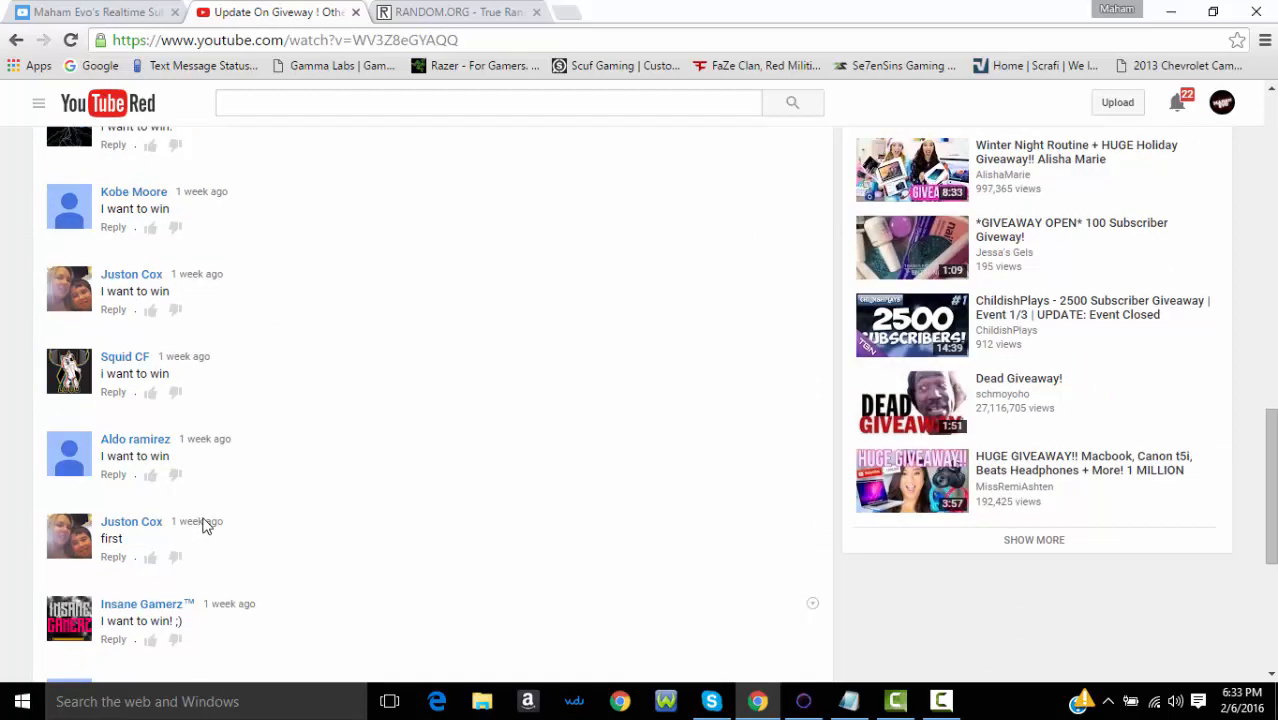
scroll(up, 3)
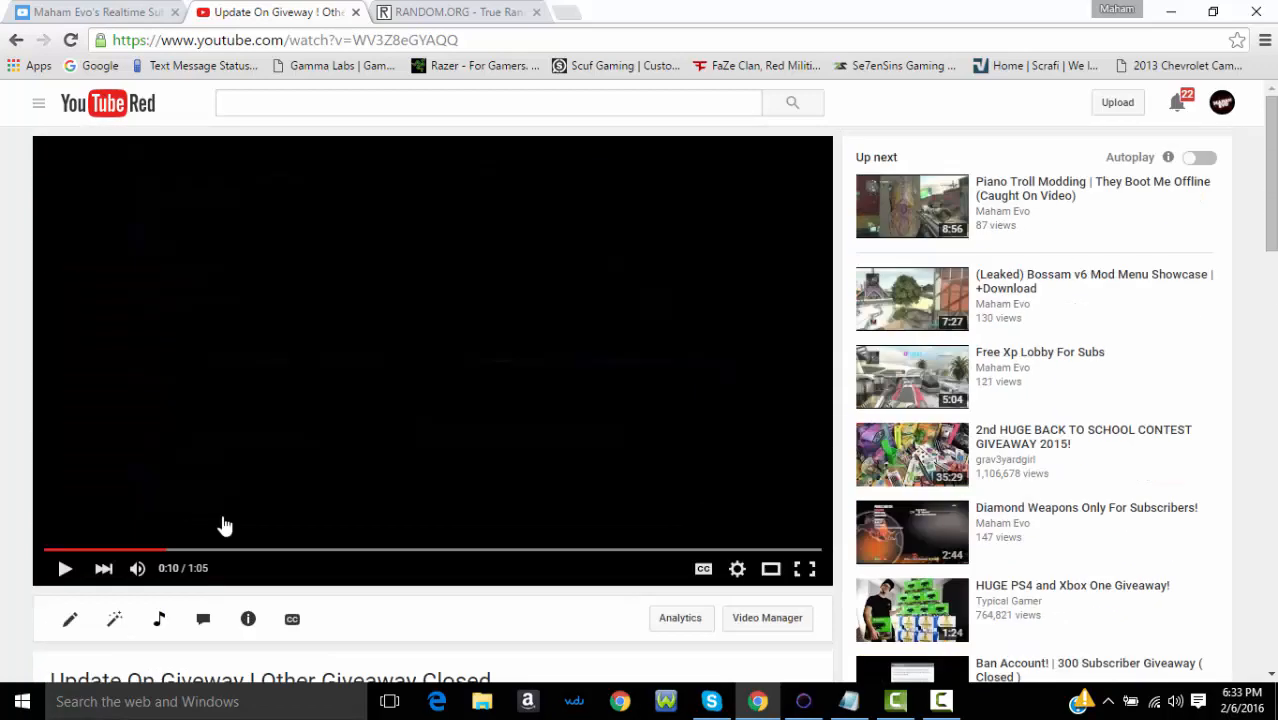
- Return to the RANDOM.ORG generator page with the 1–11 range still set
click(454, 12)
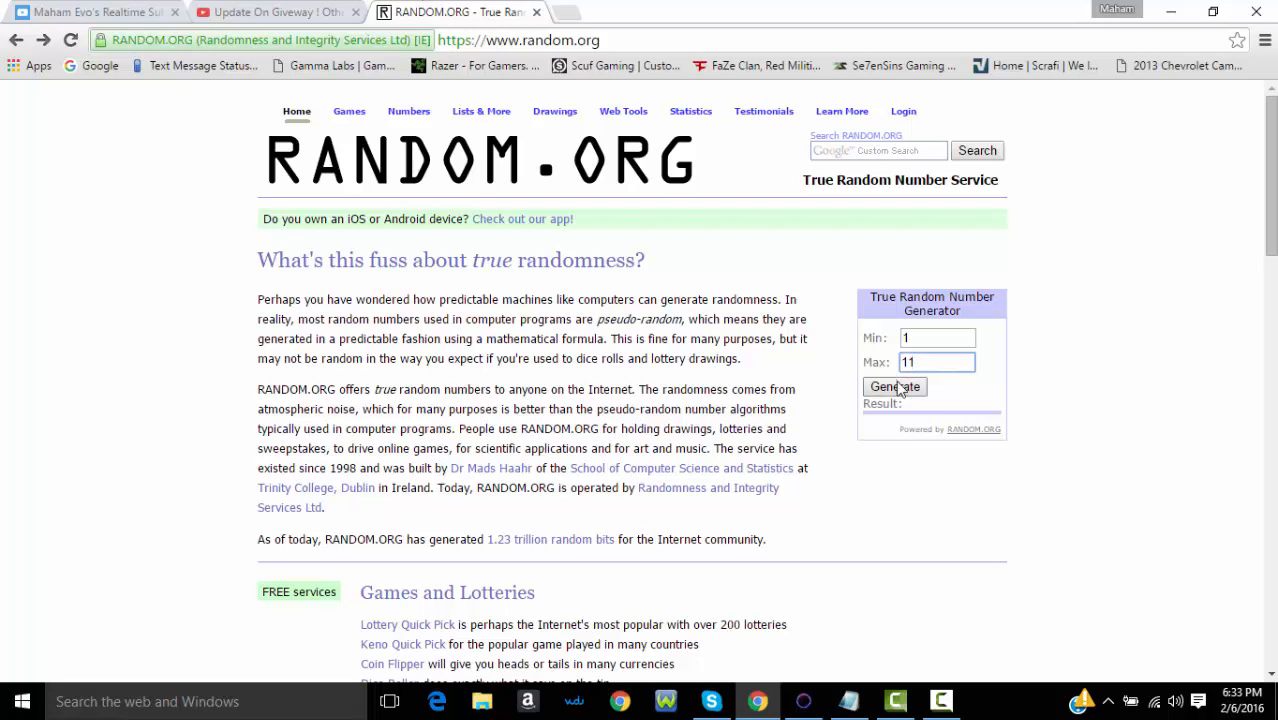
- Draw random numbers from 1 to 11 repeatedly until the winning result 10 appears
click(936, 362)
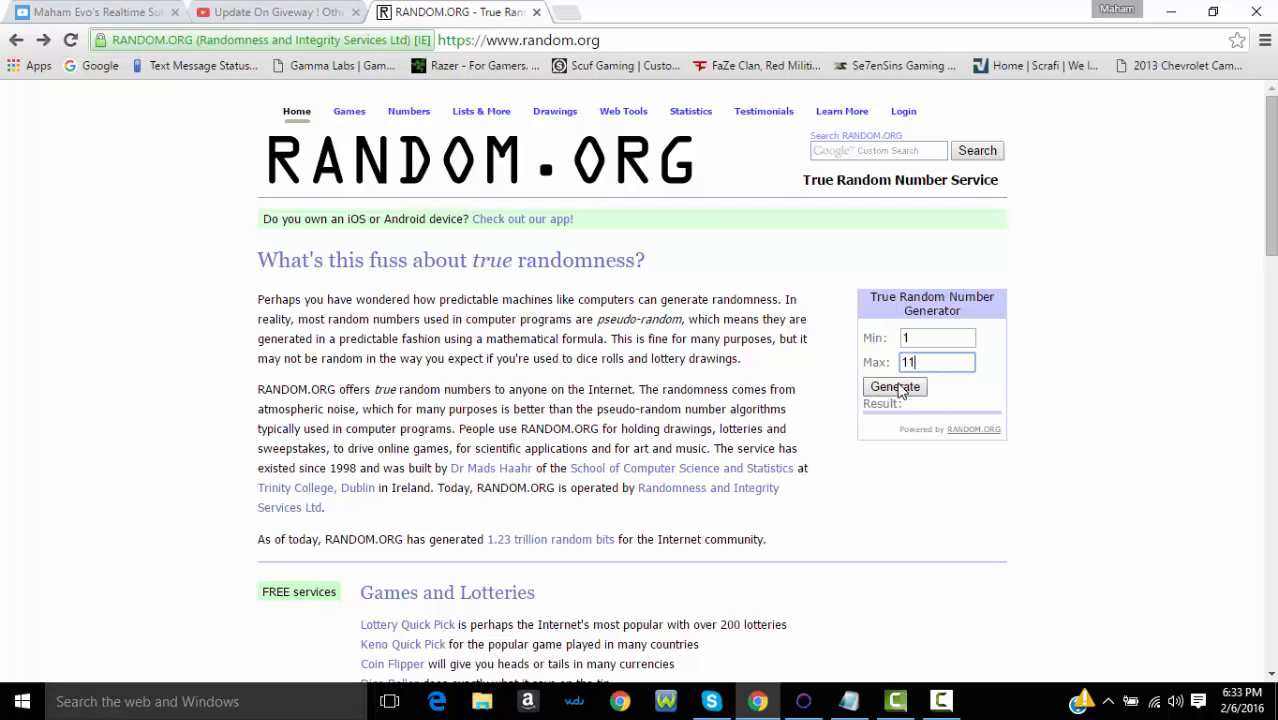
click(894, 388)
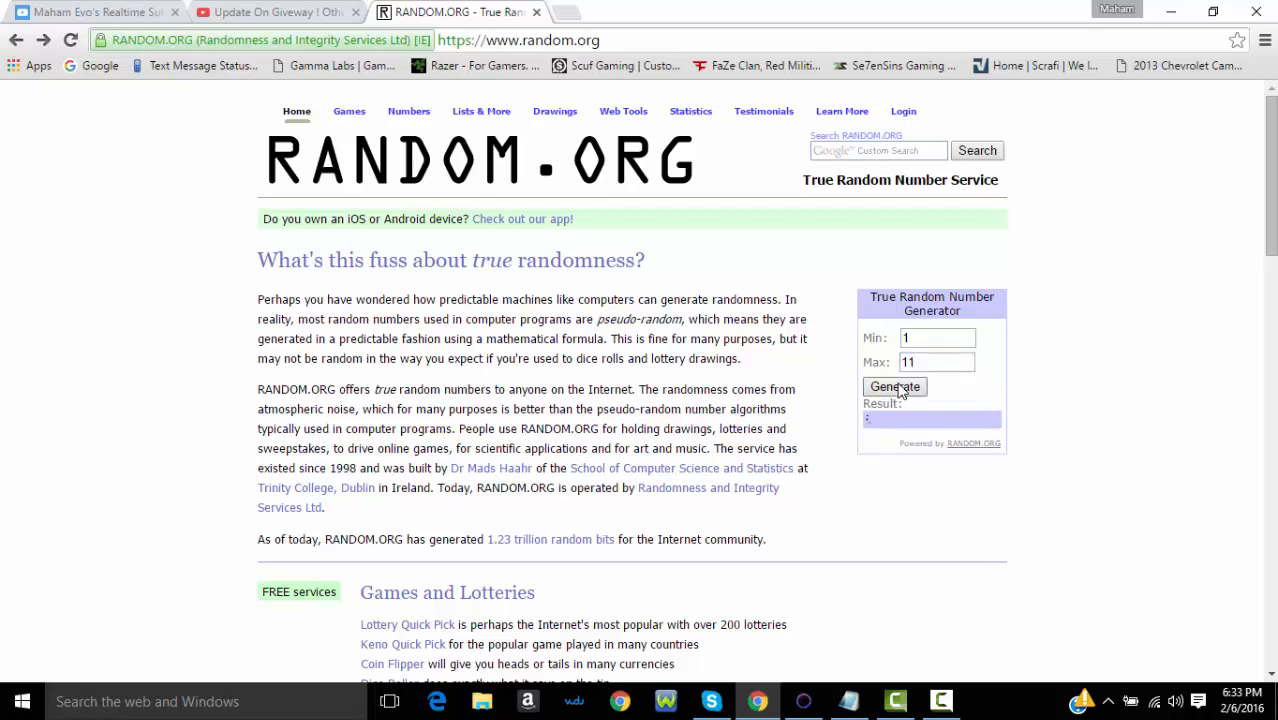
click(894, 388)
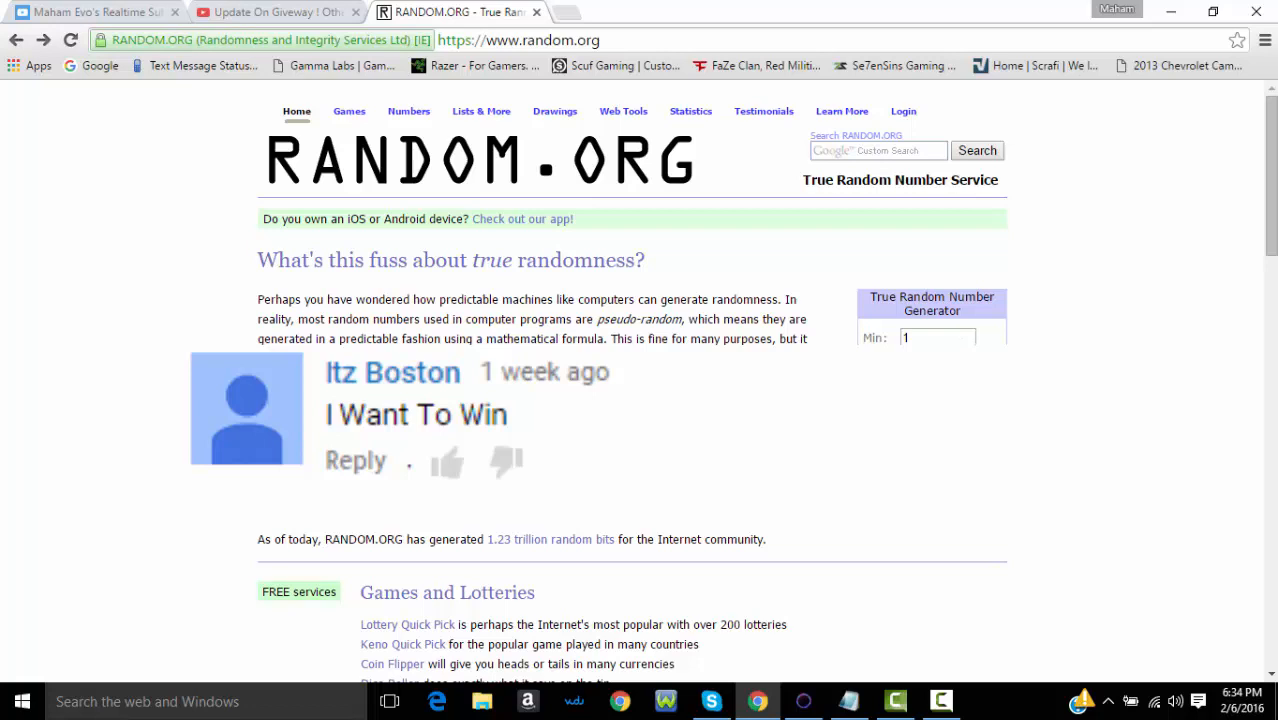
click(894, 386)
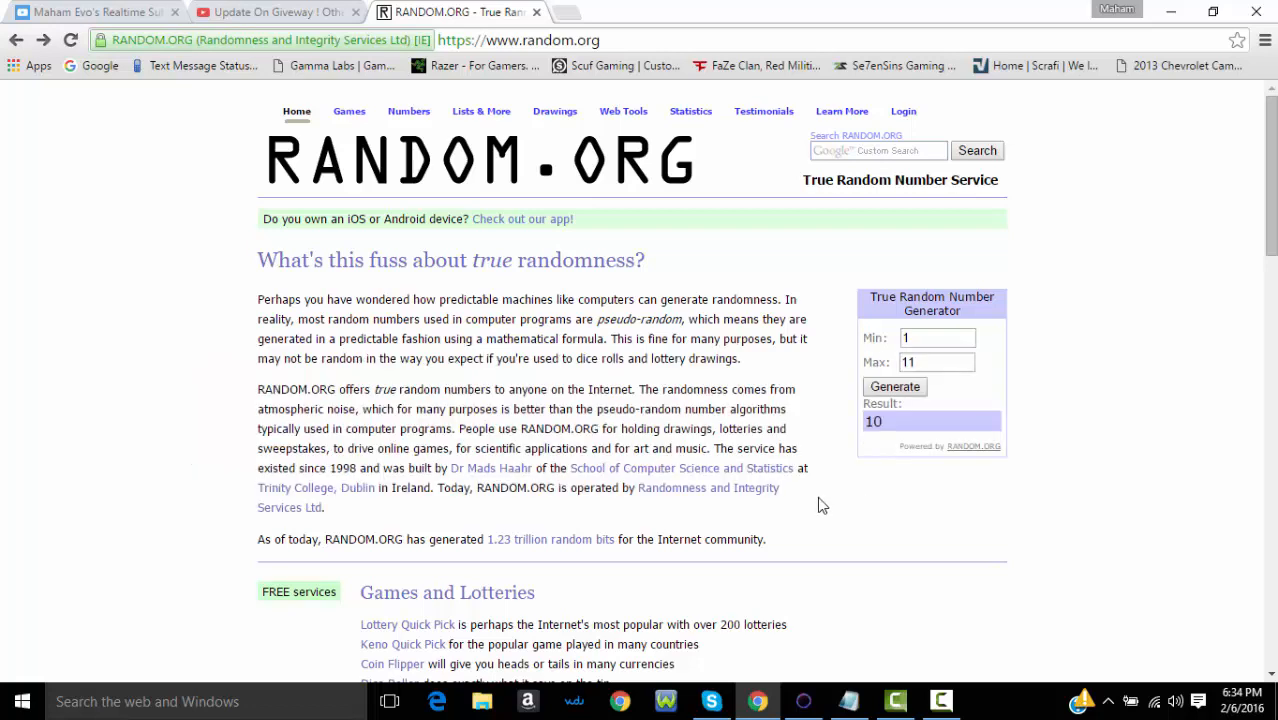